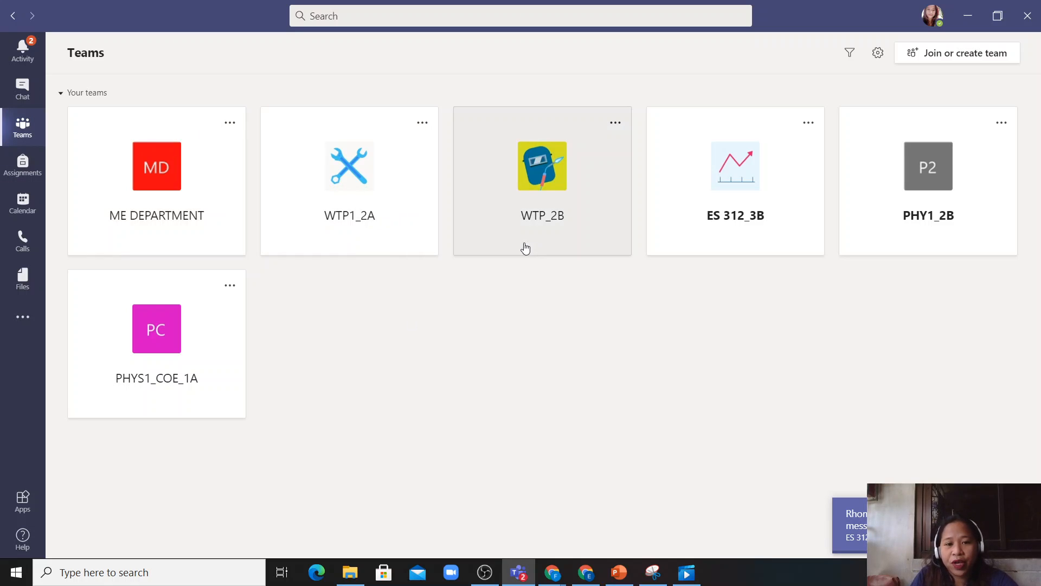
pyautogui.moveTo(373, 246)
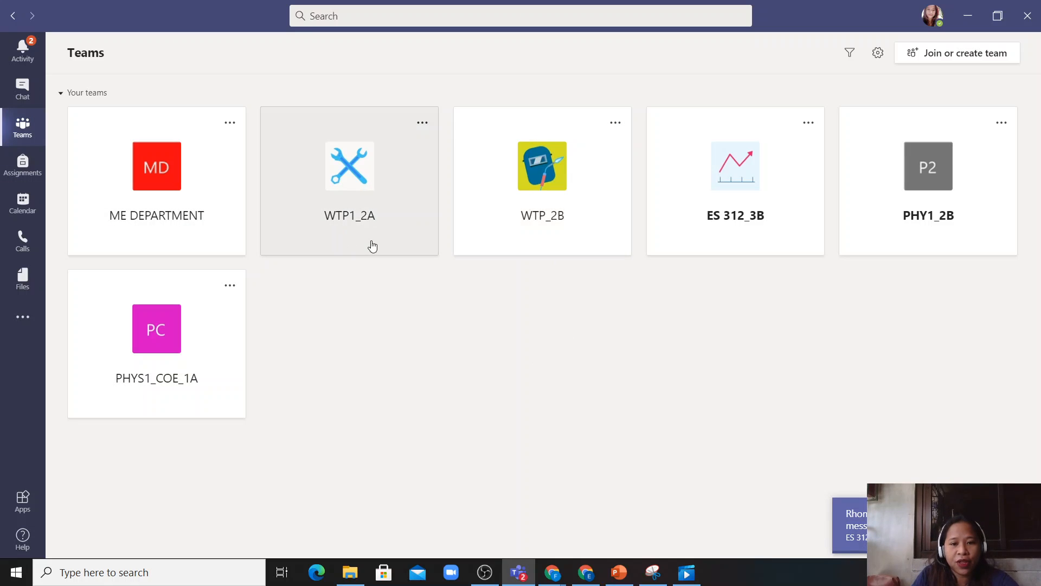
pyautogui.moveTo(413, 317)
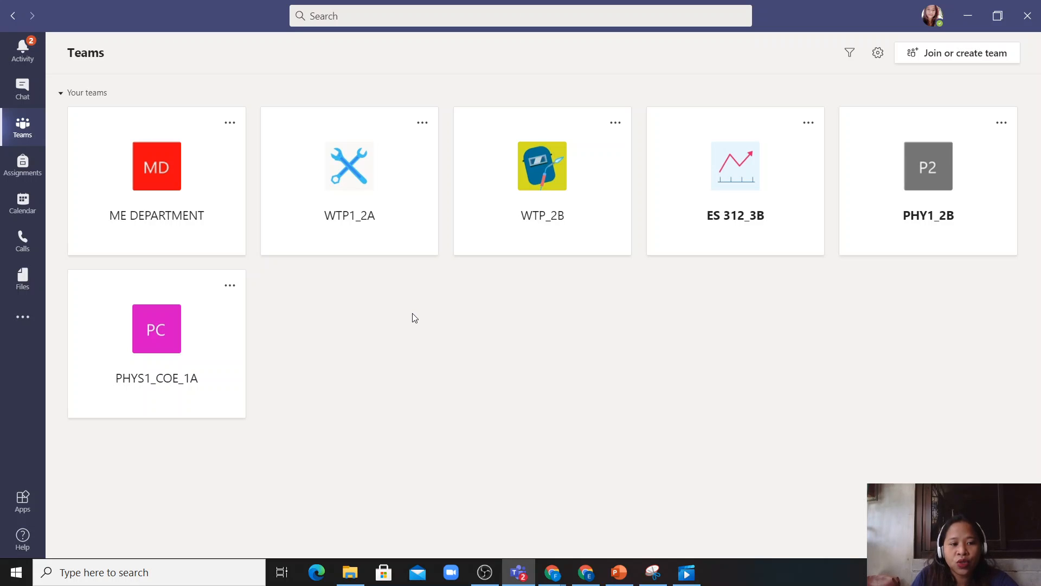
pyautogui.moveTo(226, 399)
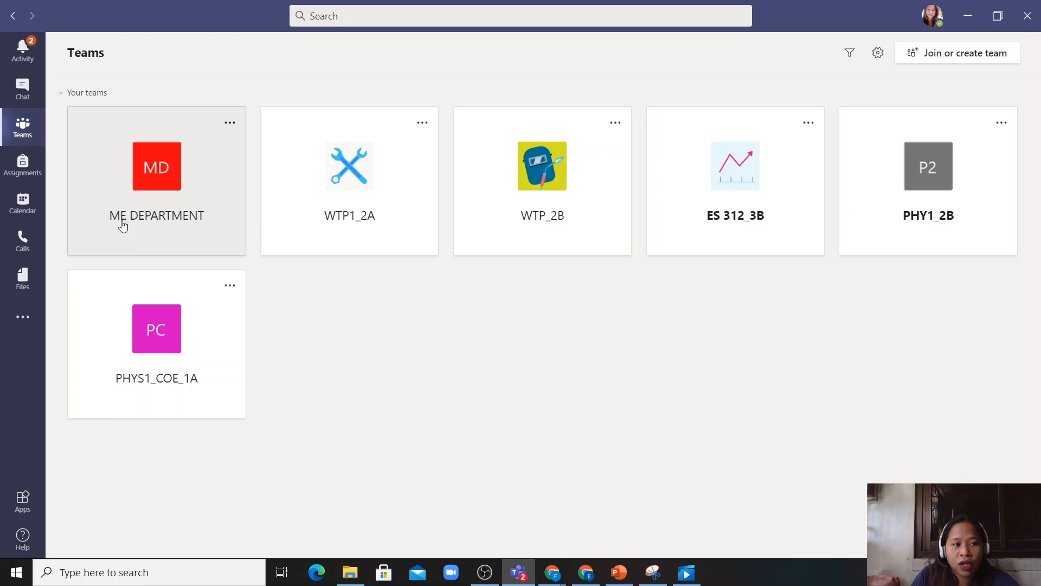
pyautogui.moveTo(192, 363)
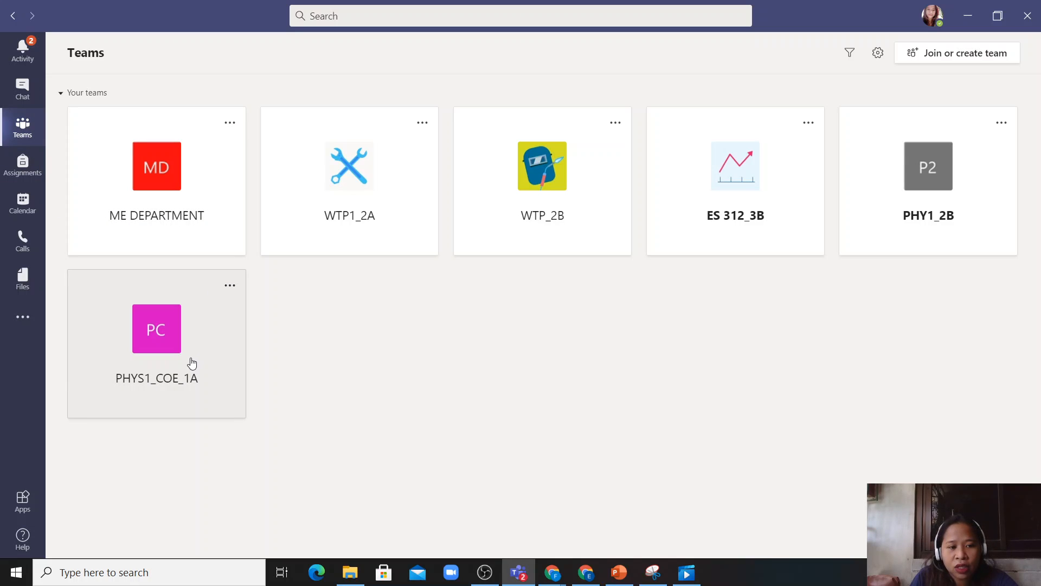
# Open Manage team for PHYS1_COE_1A from the team's More options menu.
pyautogui.click(157, 329)
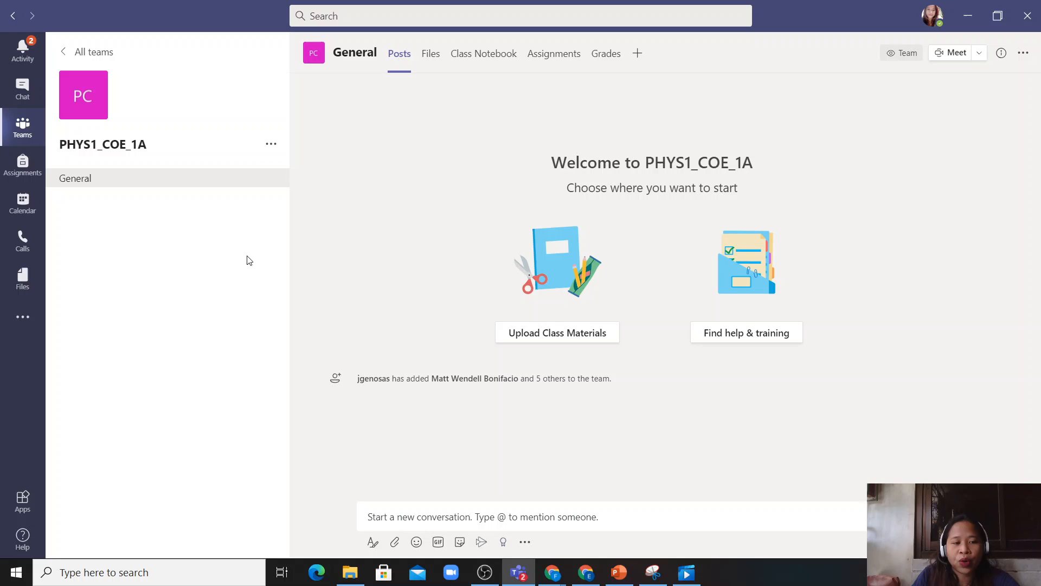
pyautogui.moveTo(269, 146)
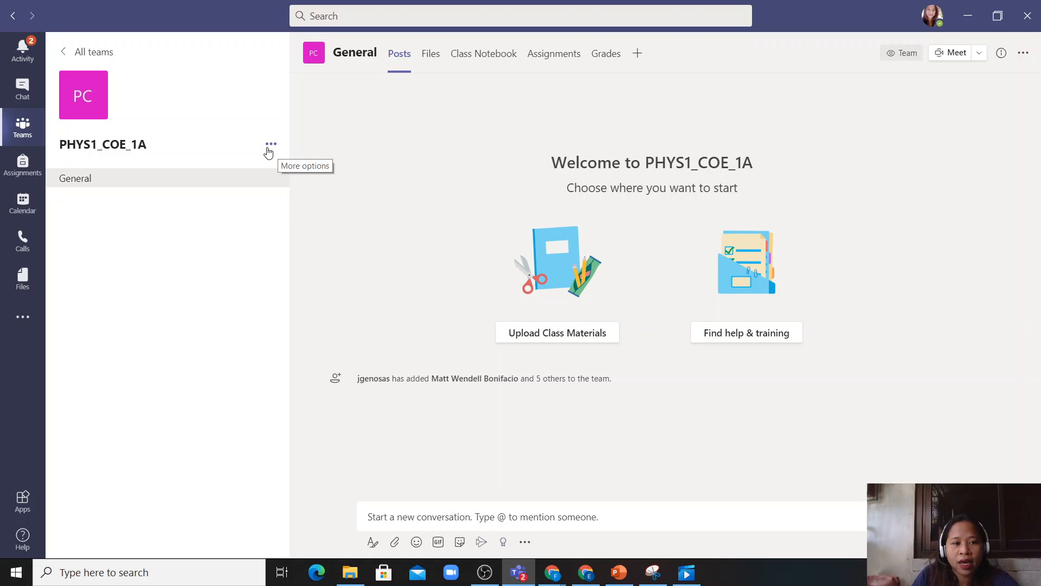
pyautogui.click(270, 144)
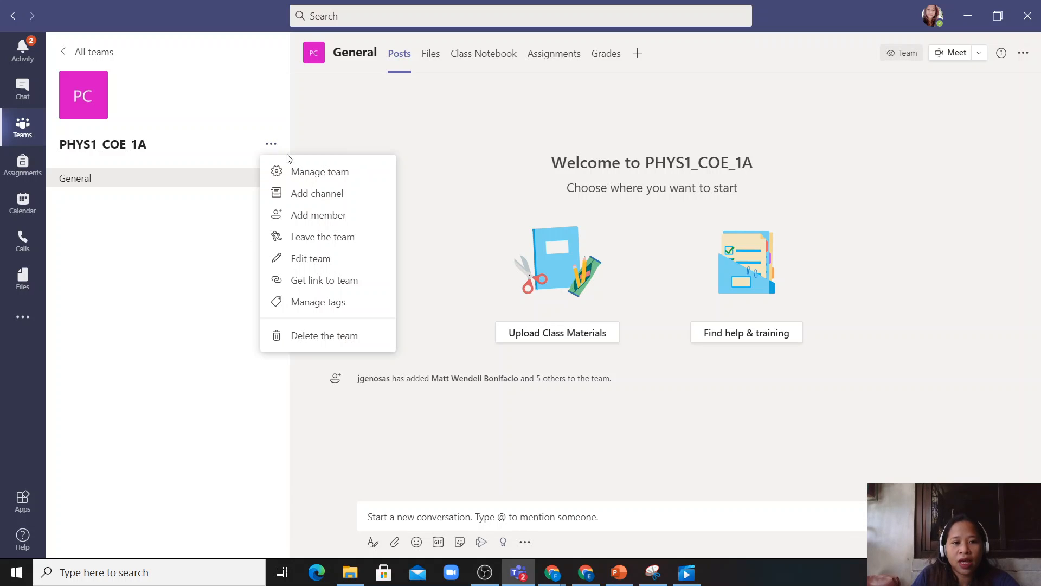
pyautogui.click(319, 171)
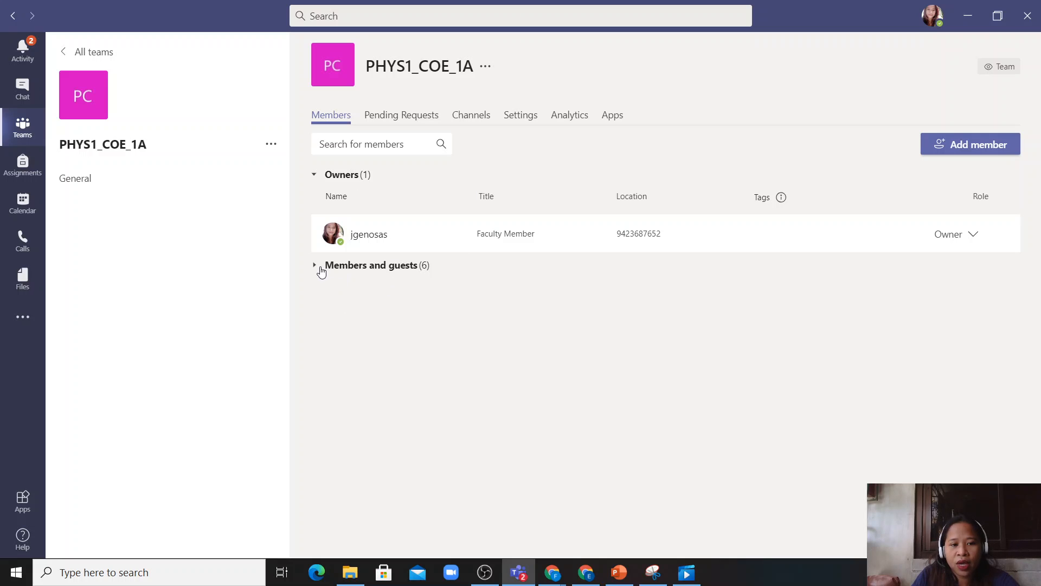
# Expand the Members and guests section to show all six students.
pyautogui.click(314, 265)
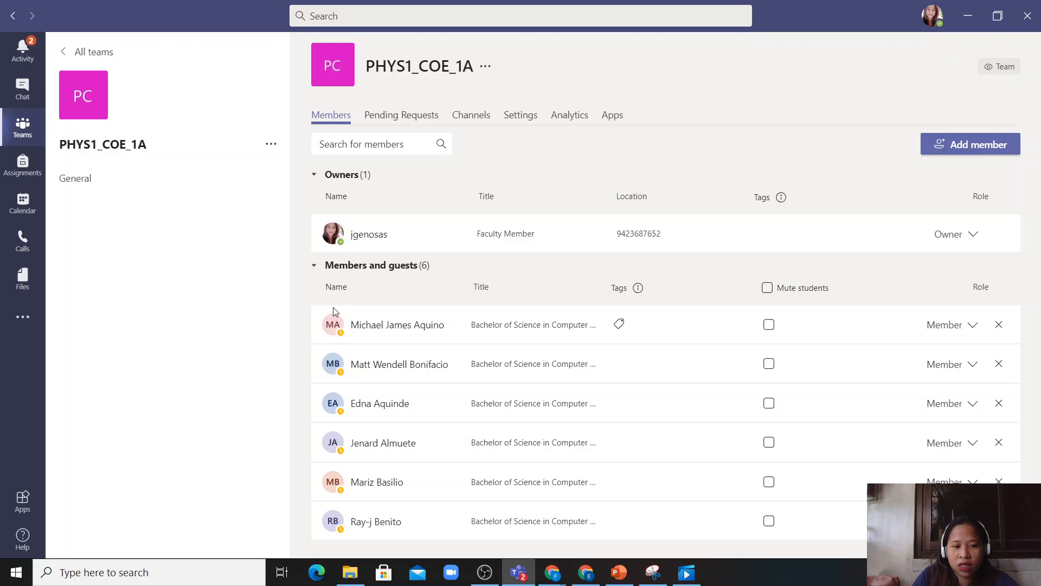
pyautogui.moveTo(426, 324)
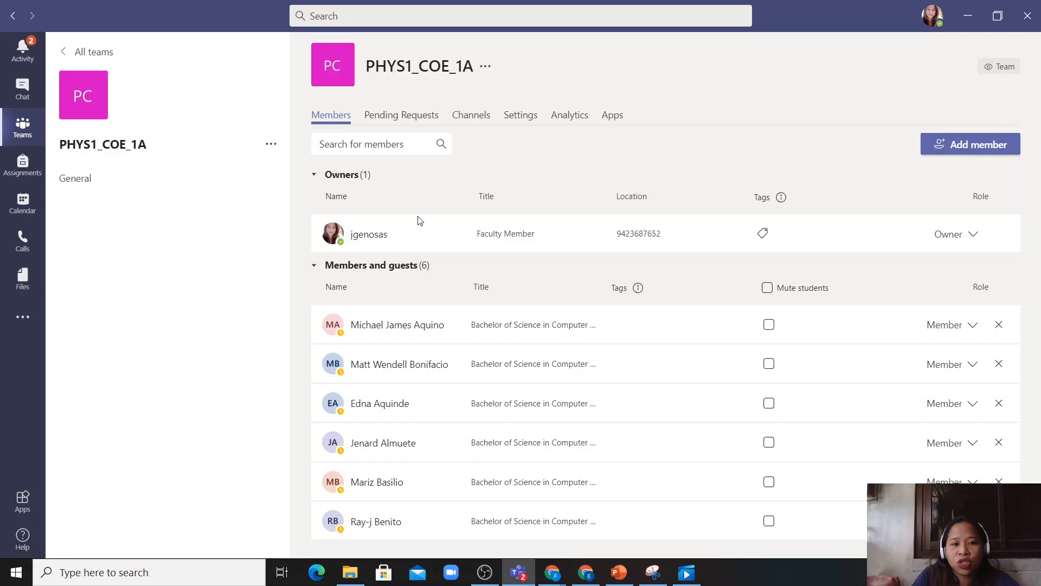
pyautogui.moveTo(483, 115)
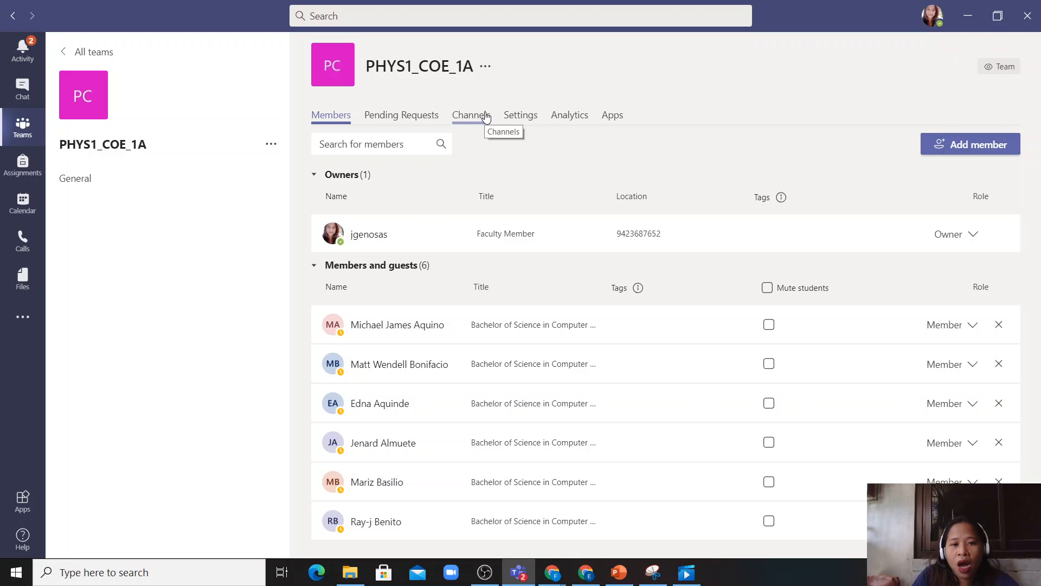
pyautogui.moveTo(502, 115)
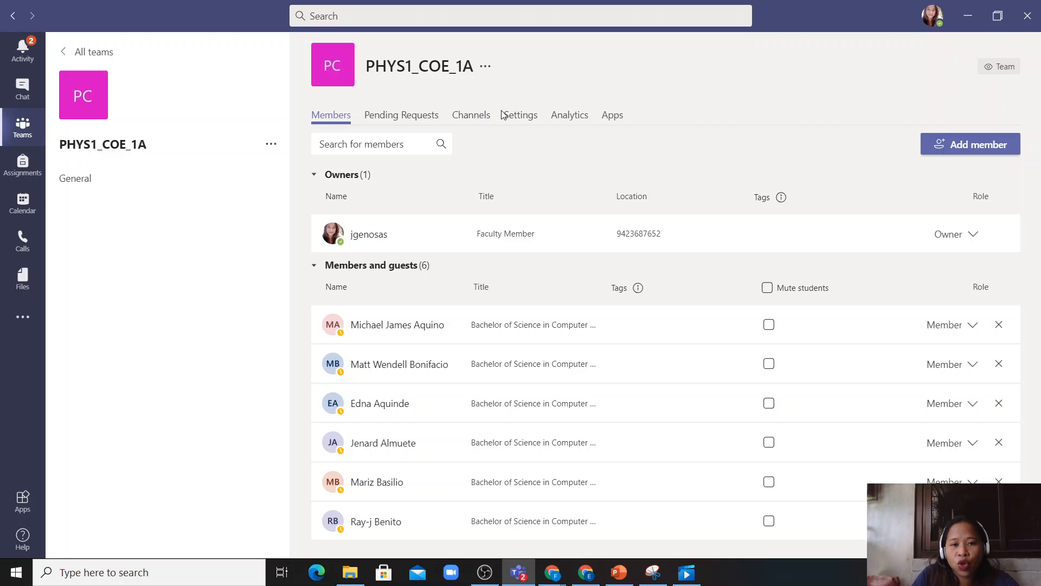
pyautogui.moveTo(513, 116)
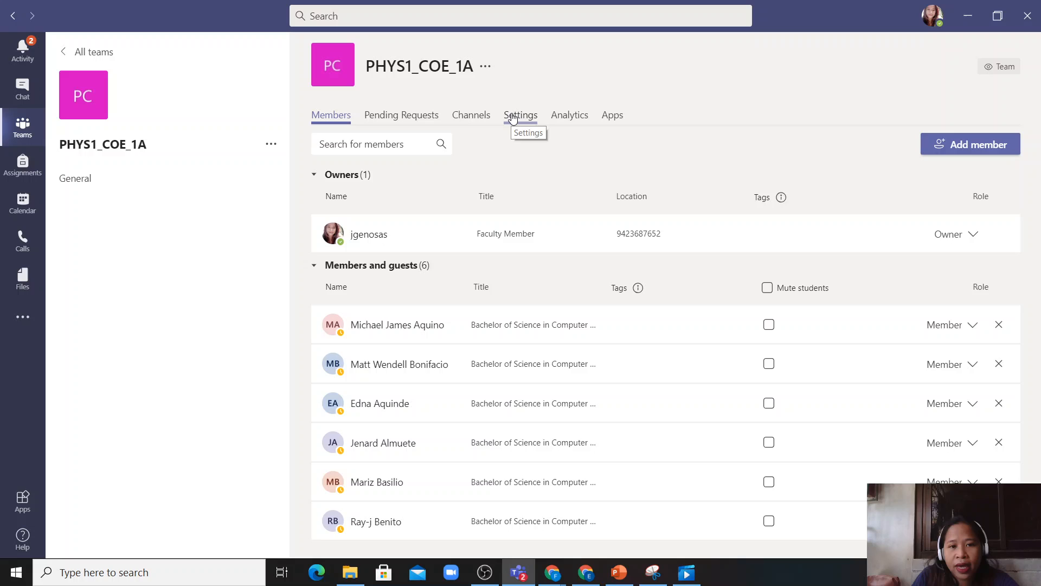
pyautogui.click(520, 114)
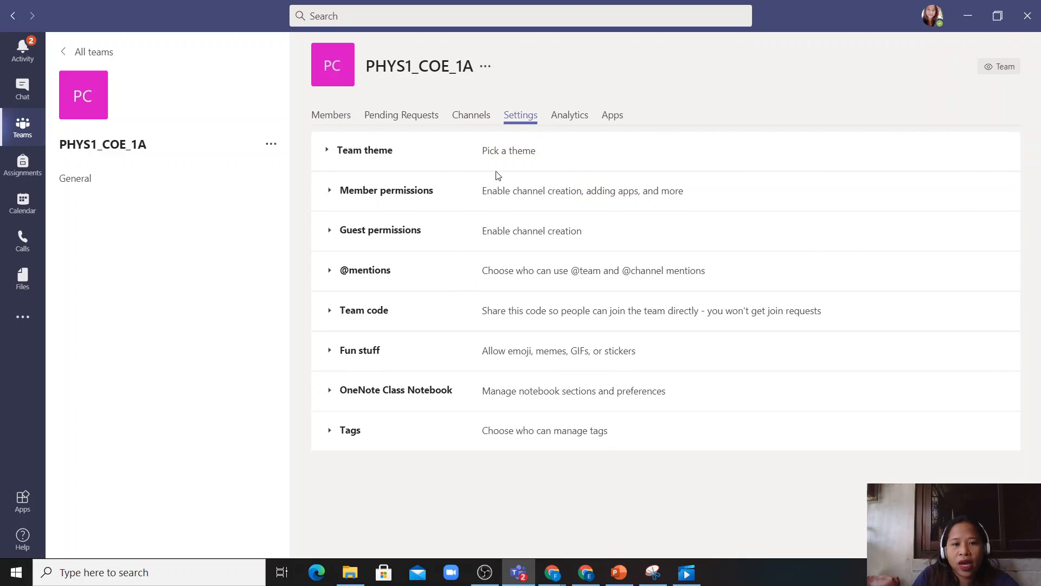
pyautogui.moveTo(525, 124)
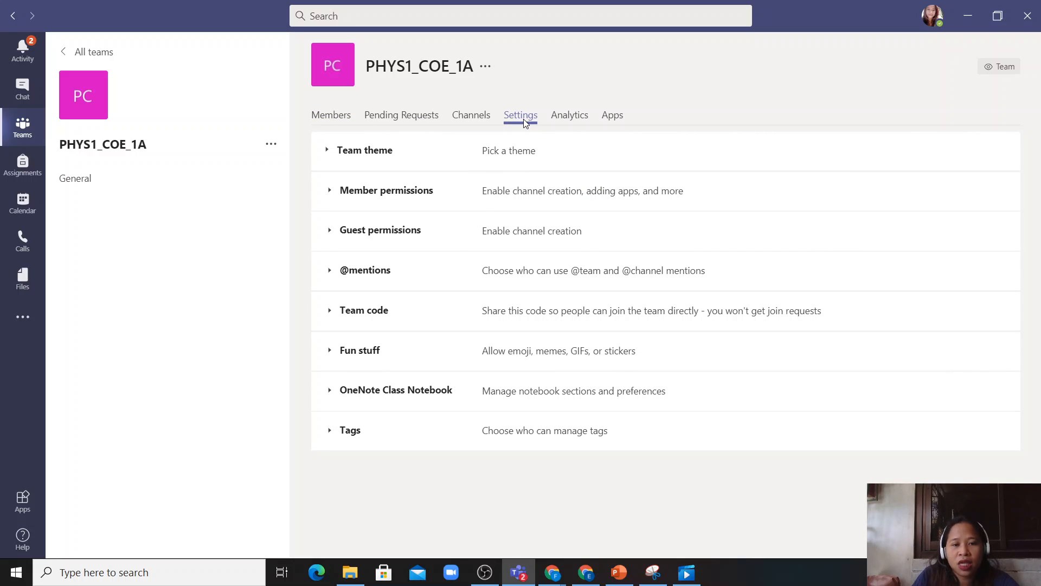
pyautogui.moveTo(342, 317)
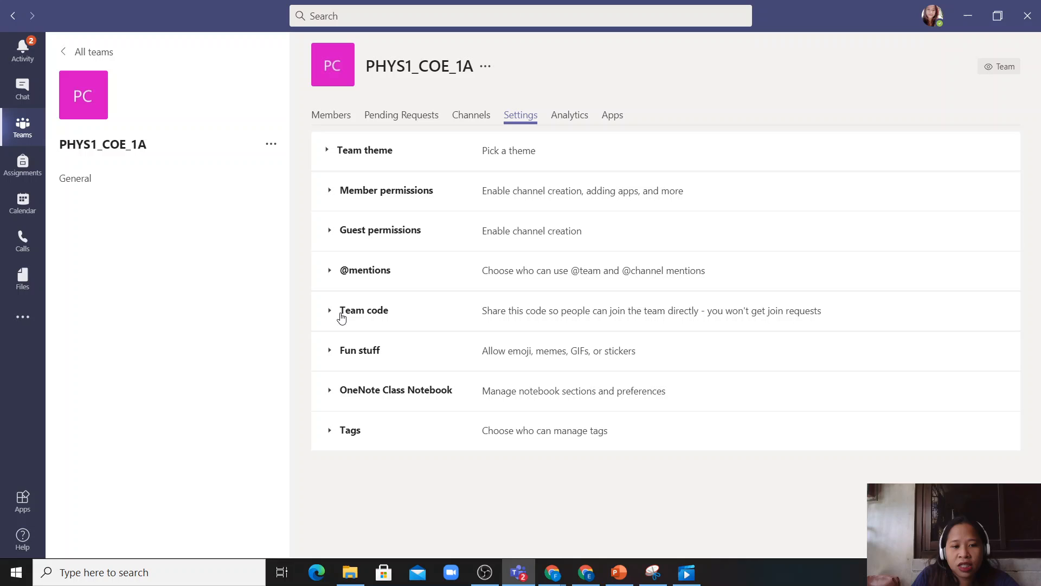
pyautogui.click(339, 310)
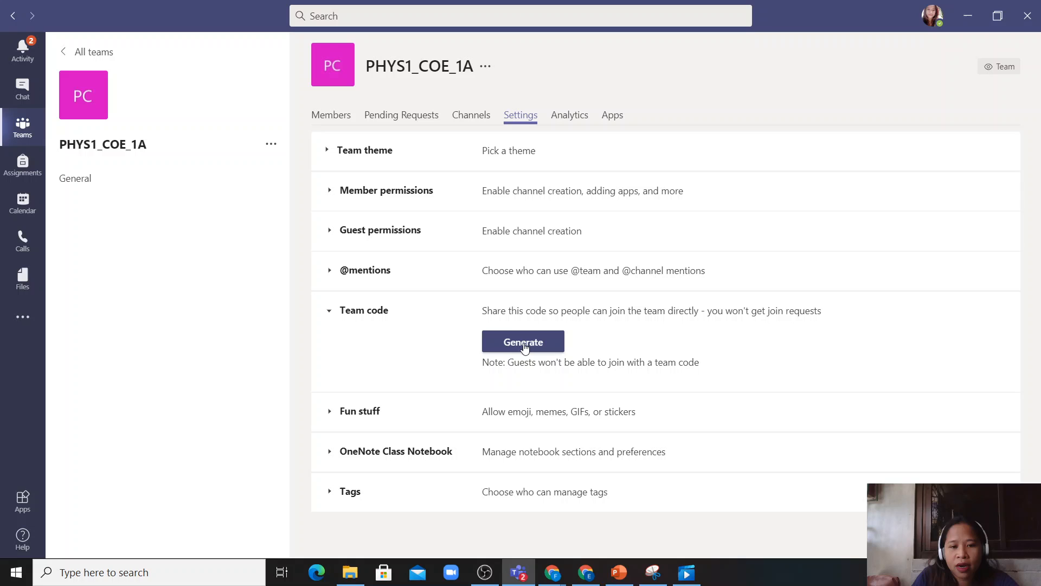
pyautogui.click(523, 341)
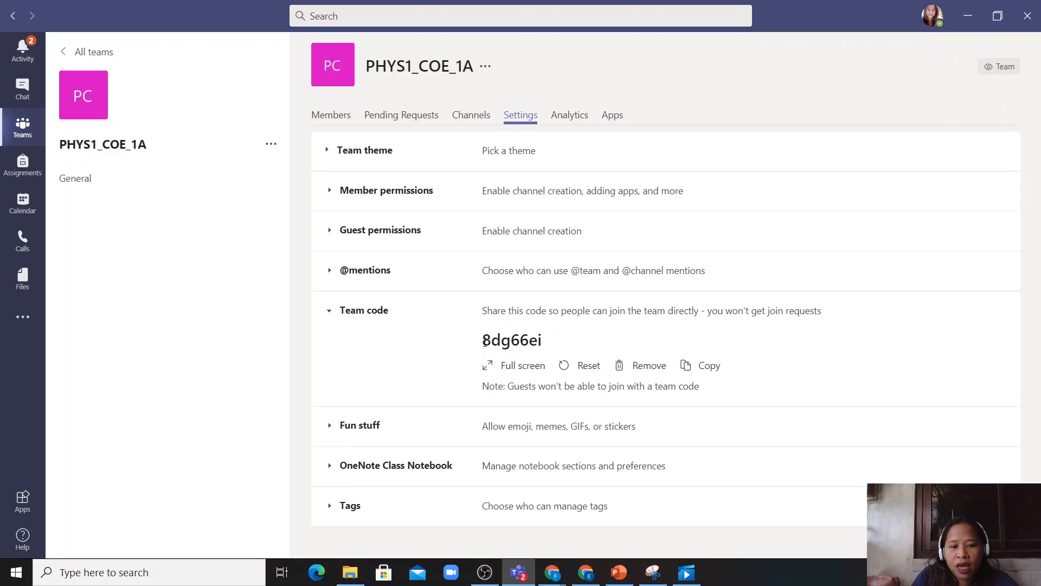
pyautogui.doubleClick(511, 340)
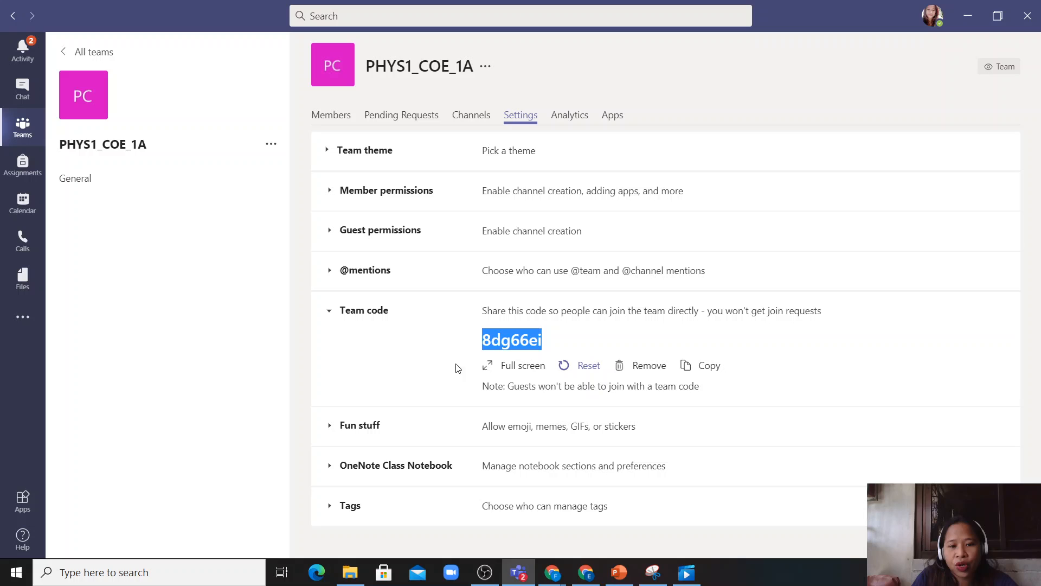
pyautogui.moveTo(378, 57)
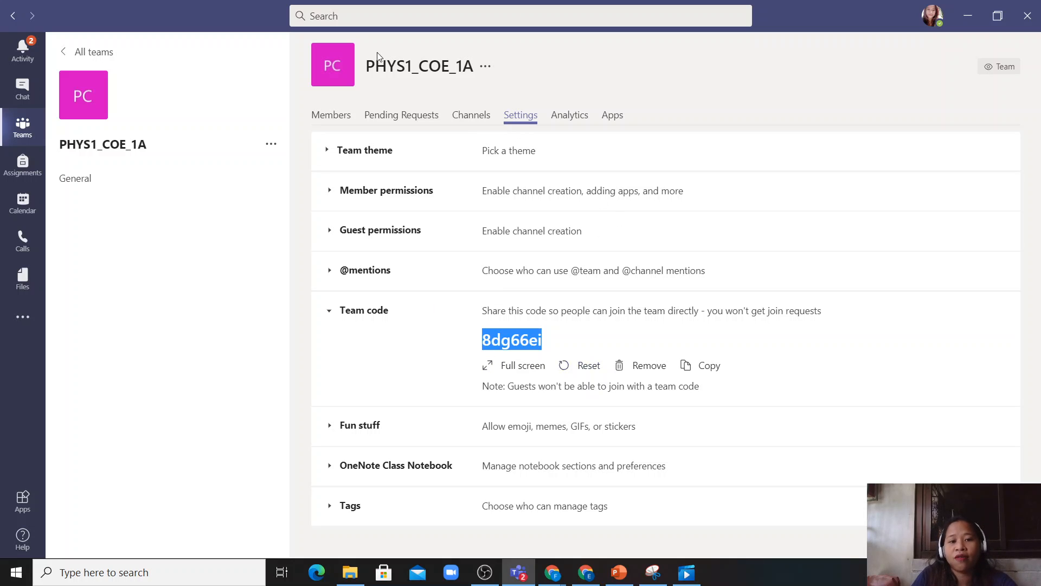